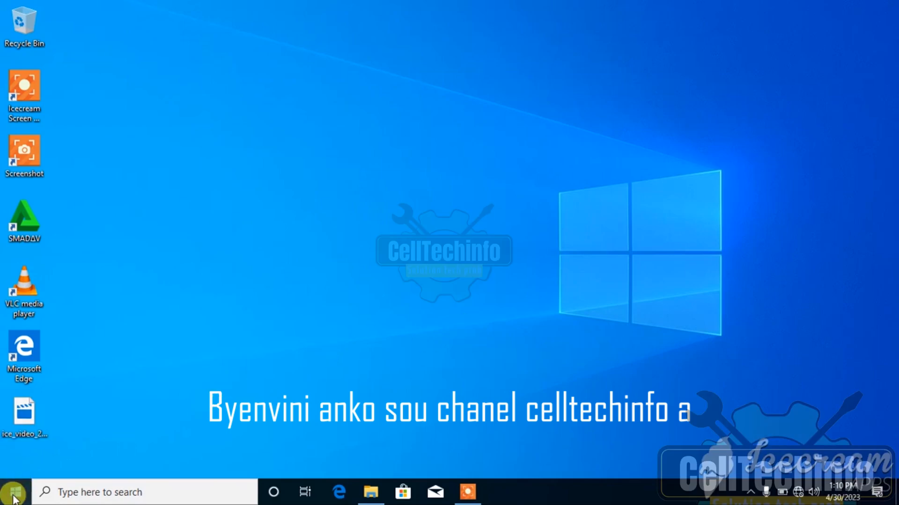
- Open the Windows activation status page in Settings, then close Settings
click(17, 492)
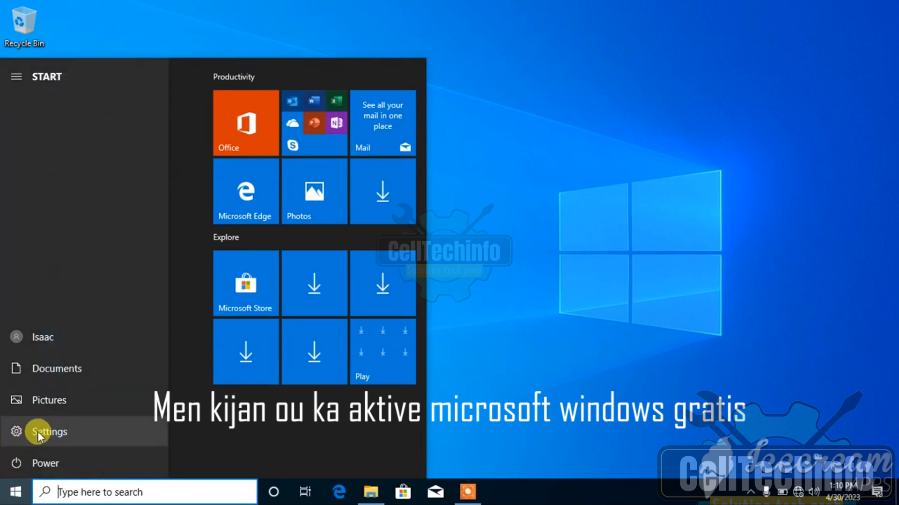
click(38, 432)
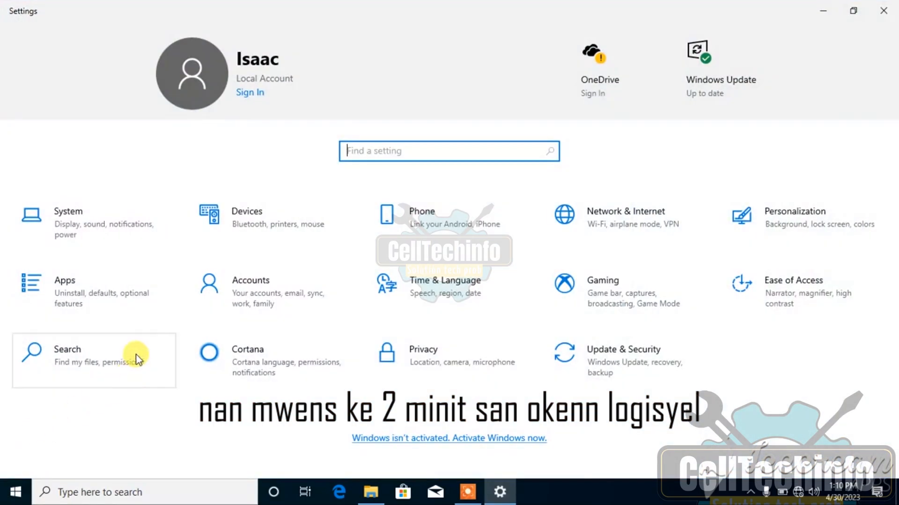
text(s)
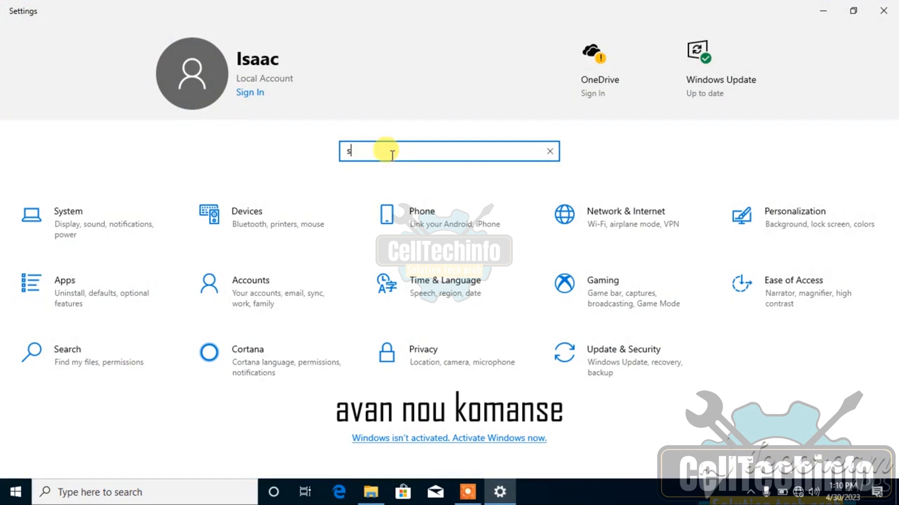
text(ee)
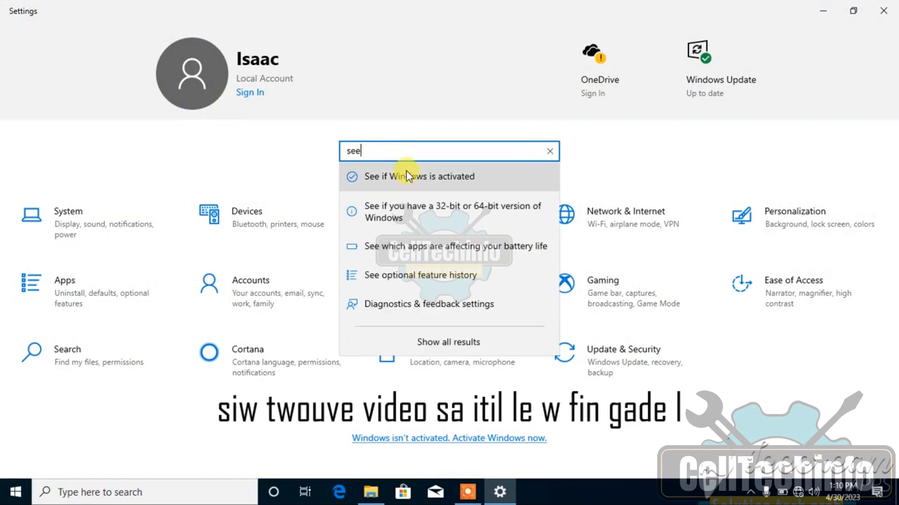
click(419, 177)
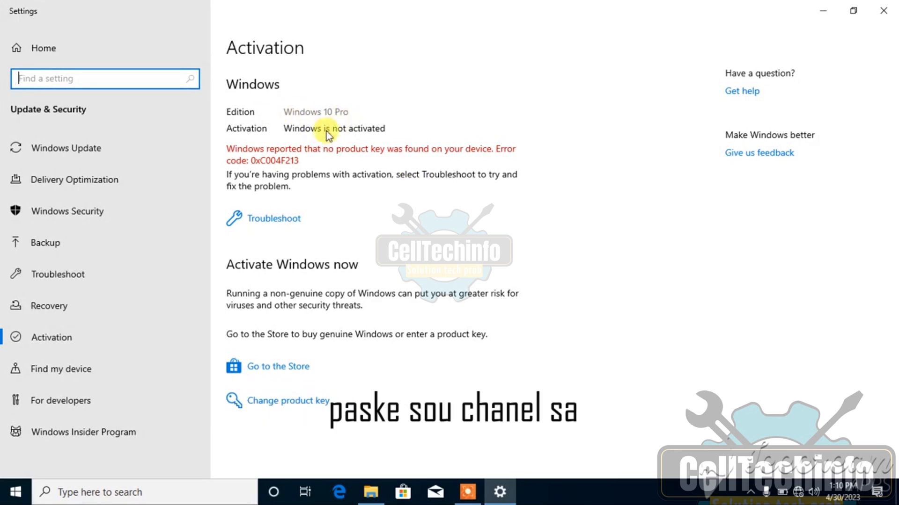
mouse_move(502, 165)
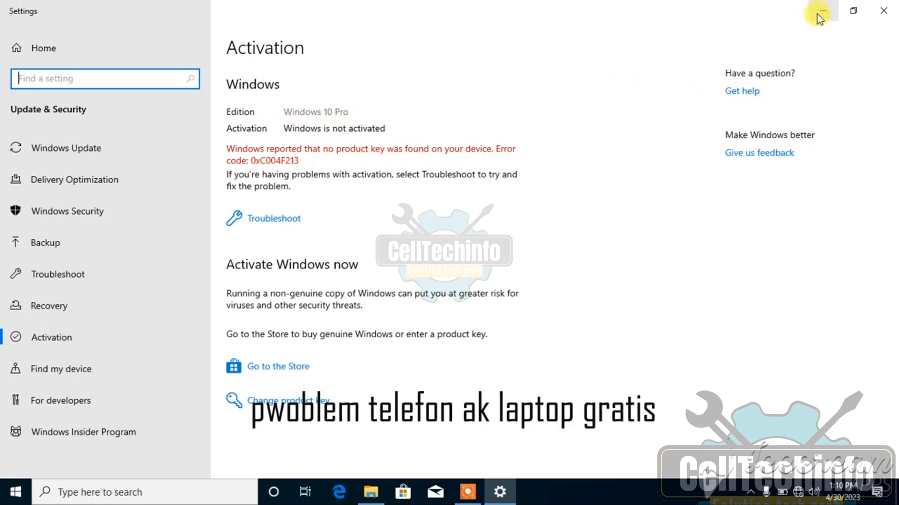
click(820, 12)
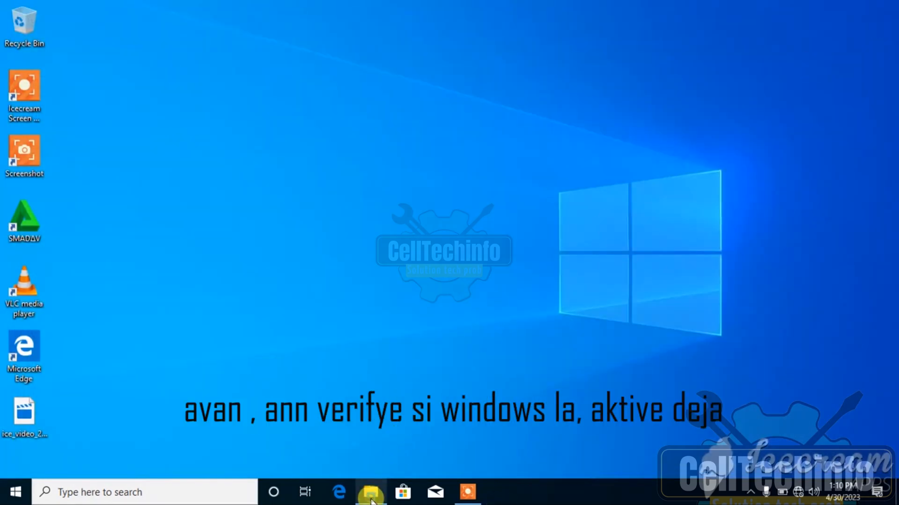
- Recheck the activation status page in Settings and close the window again
click(16, 490)
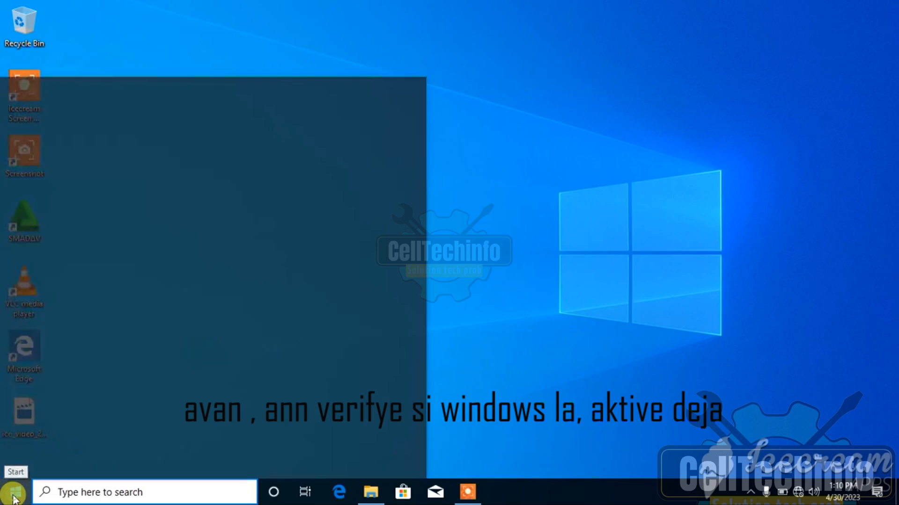
click(17, 486)
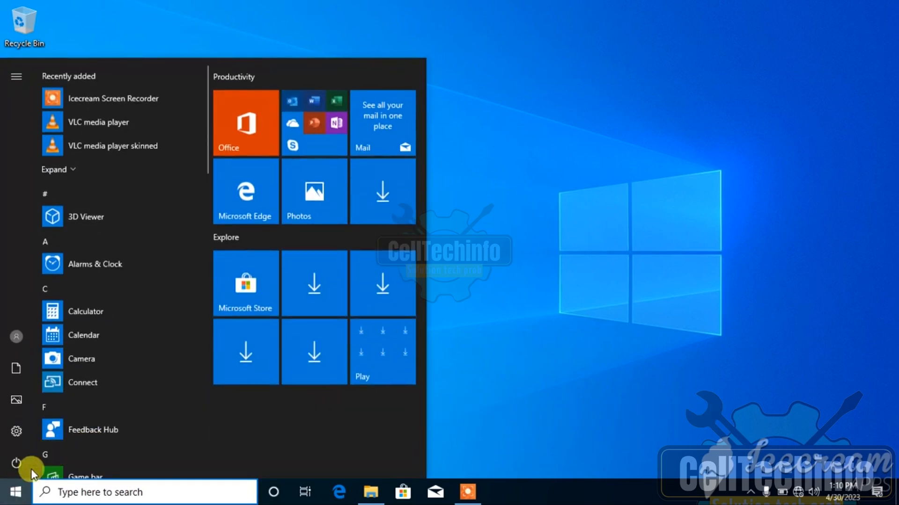
click(19, 489)
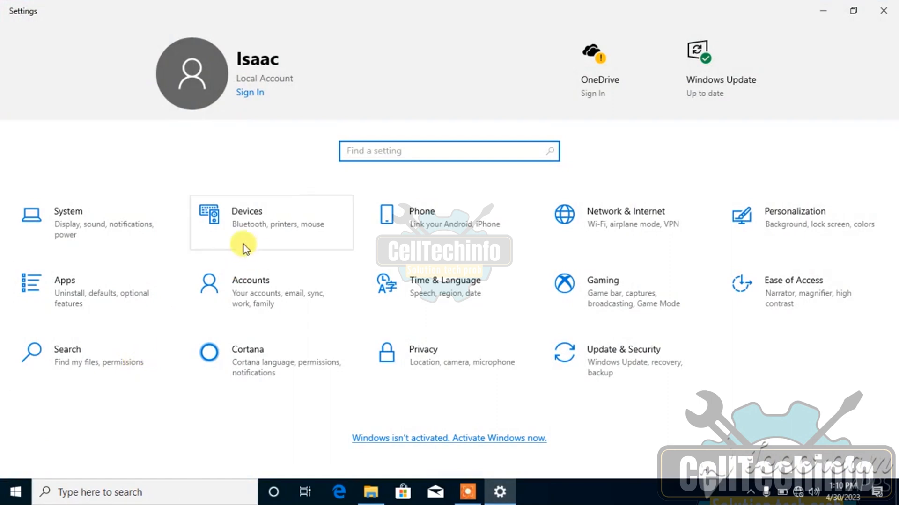
text(s)
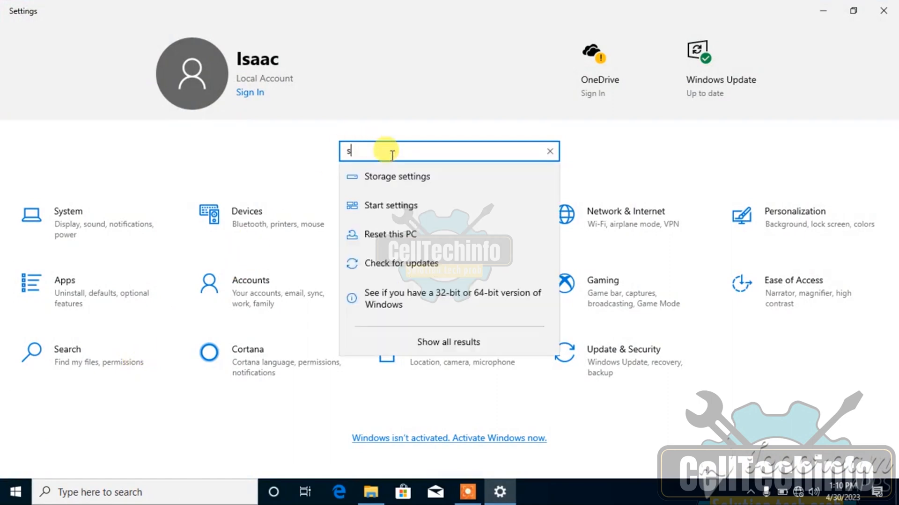
text(ee)
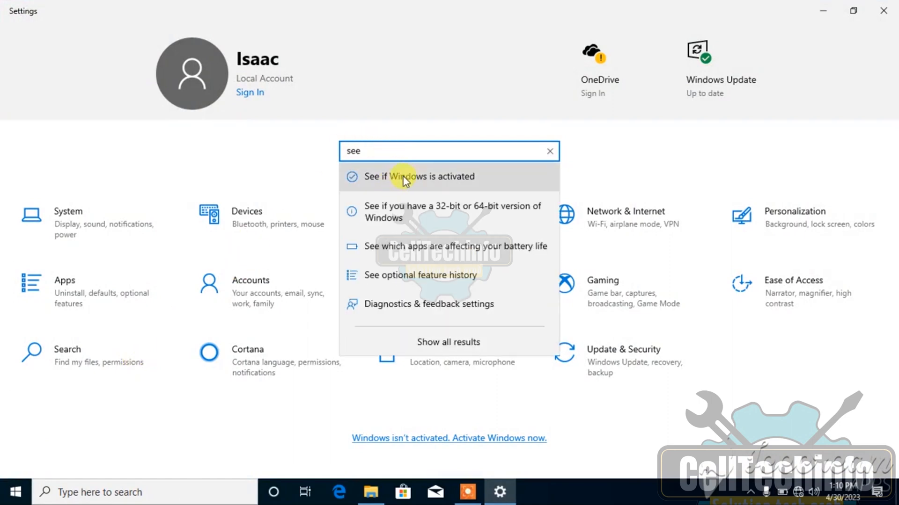
click(407, 177)
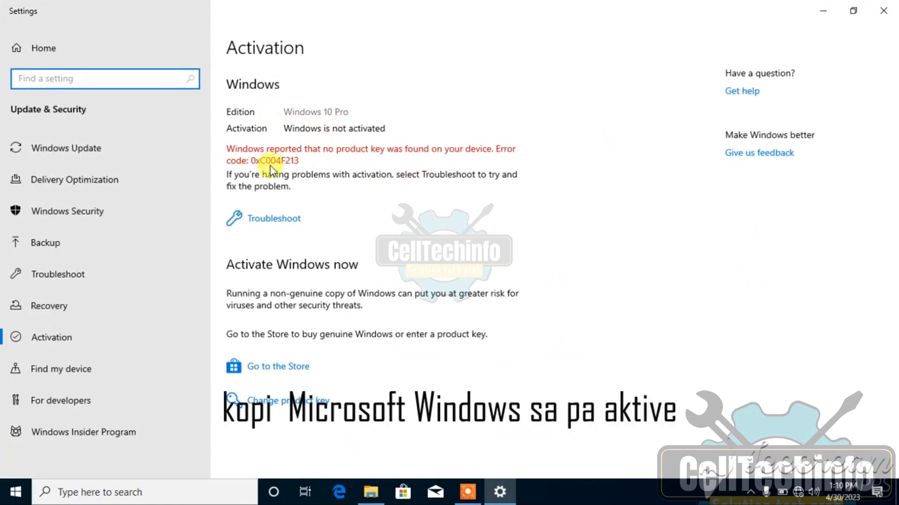
mouse_move(502, 163)
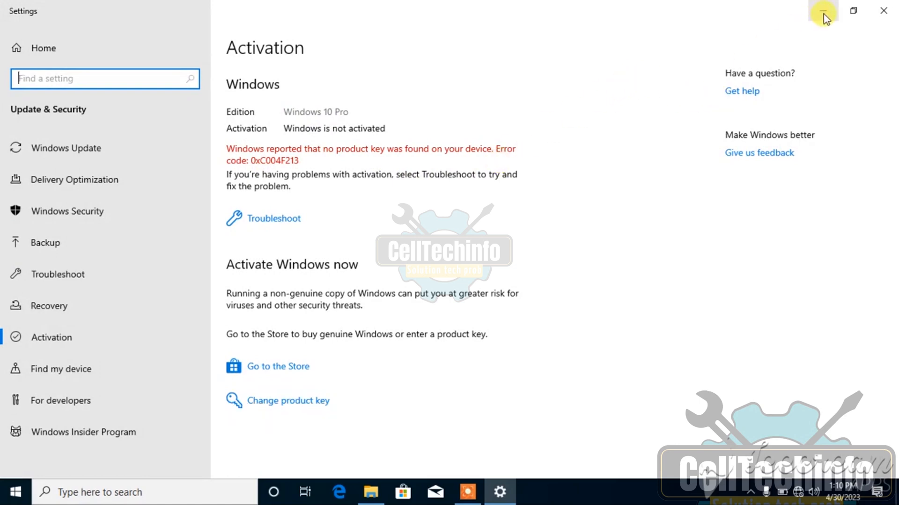
click(825, 11)
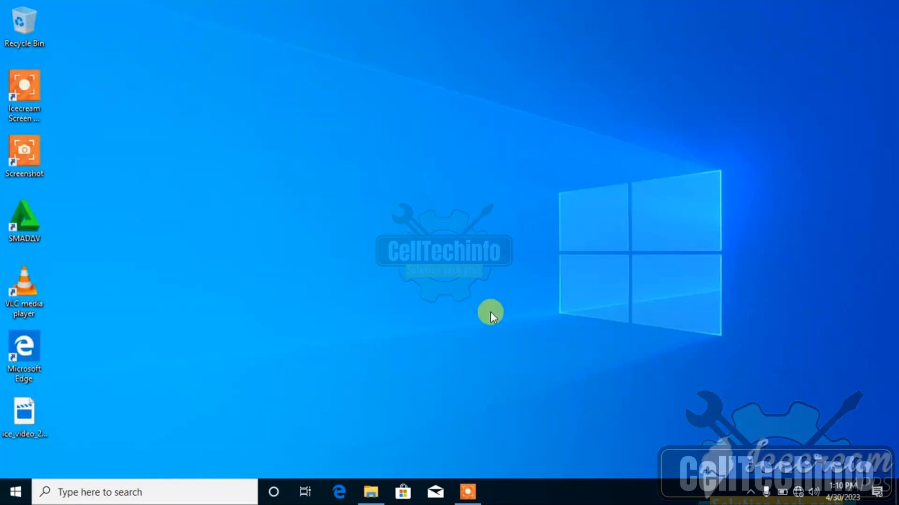
- Open the Desktop activation folder, select activate_Windows_10, and connect to Samsung Galaxy Wi-Fi
click(371, 491)
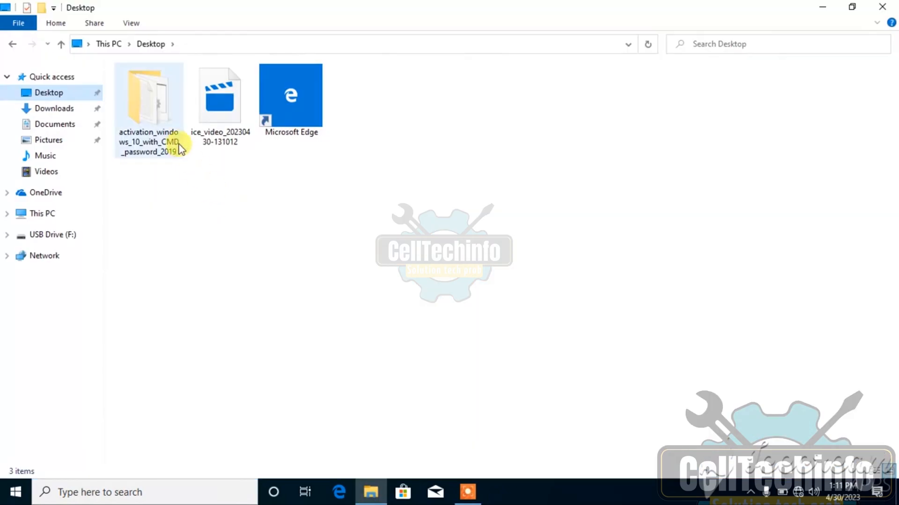
double_click(149, 98)
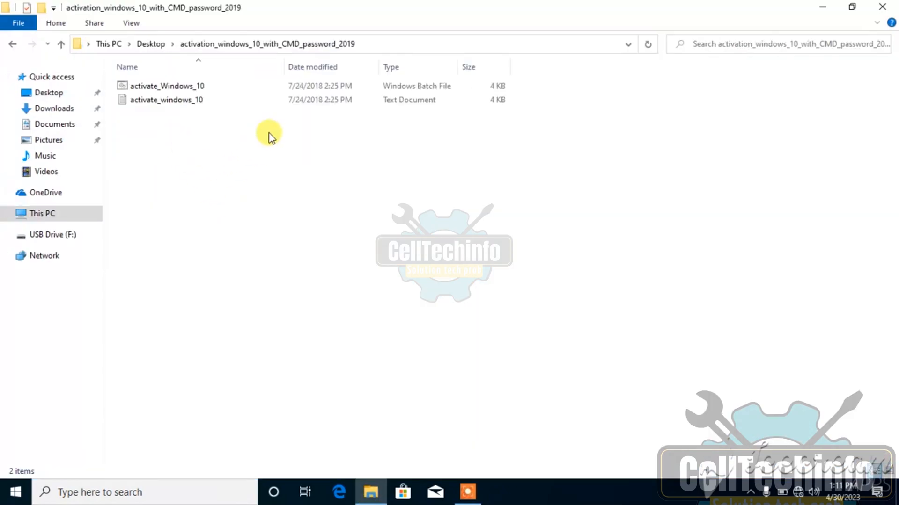
click(166, 86)
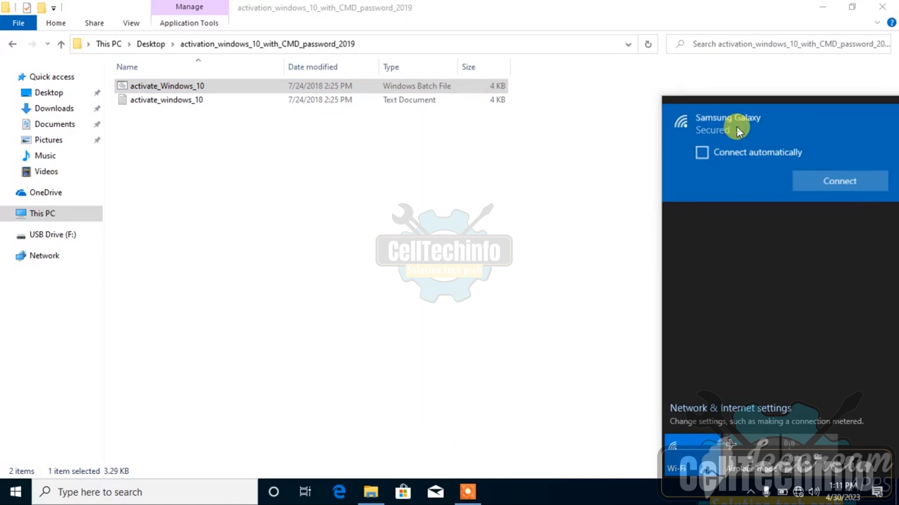
click(839, 182)
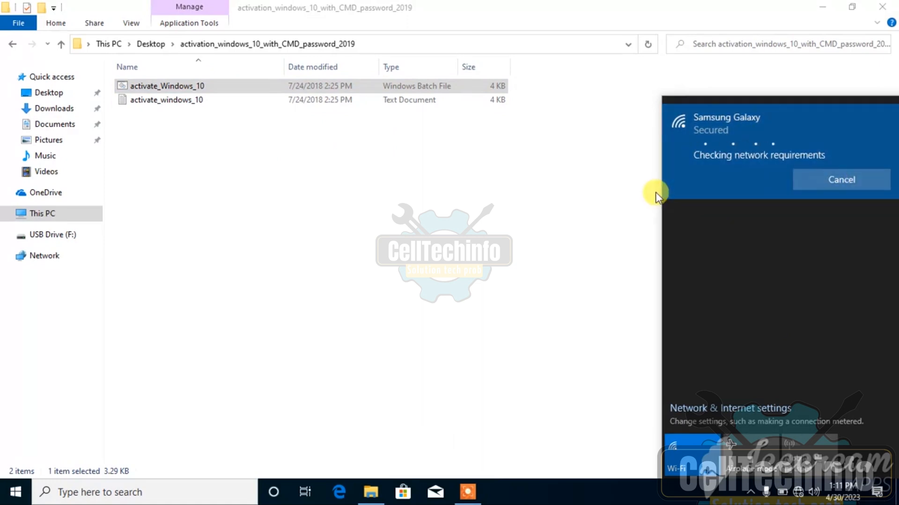
mouse_move(501, 201)
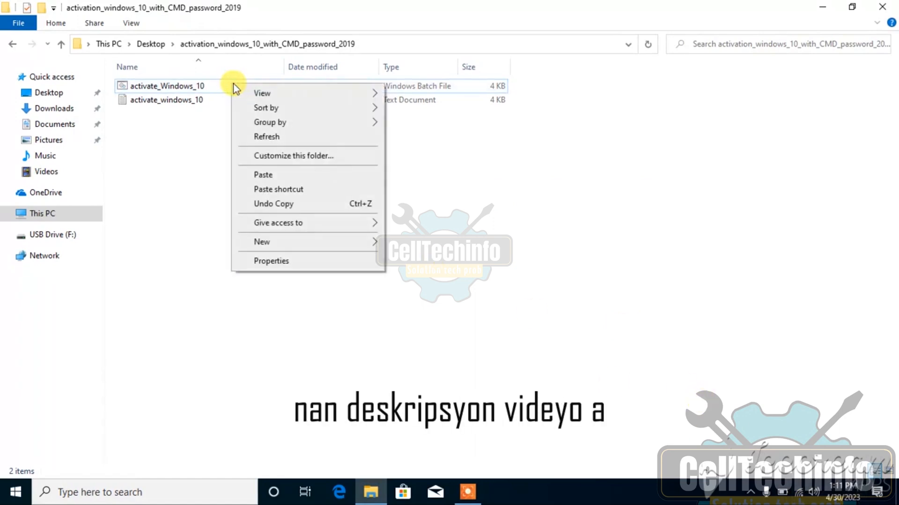
- Run the activate_Windows_10 batch file with administrator rights
right_click(166, 86)
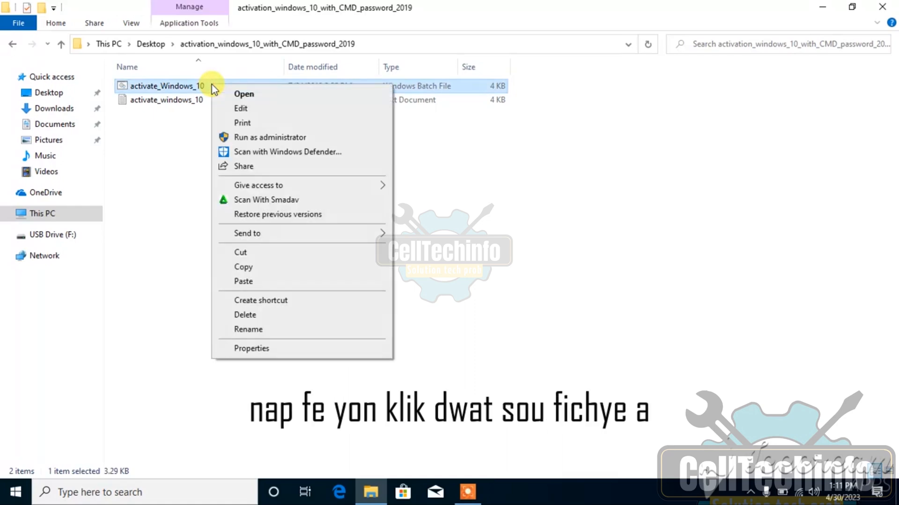
click(270, 137)
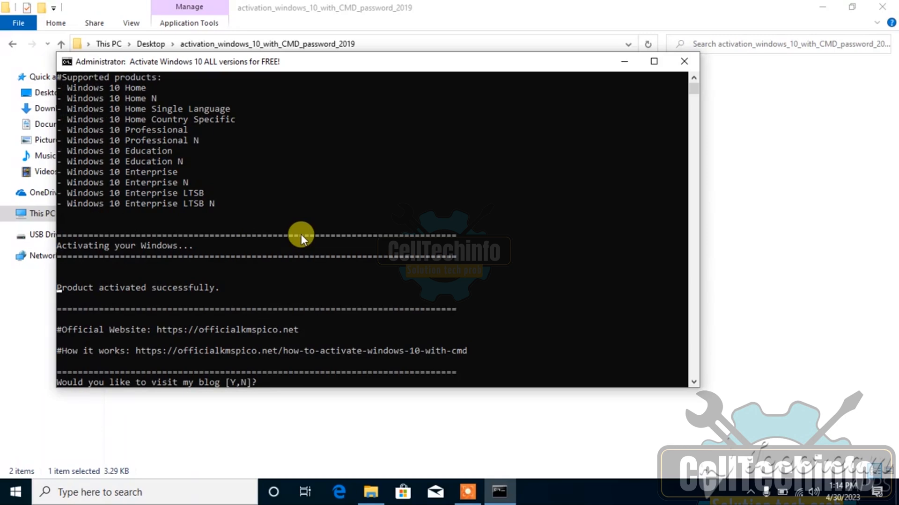
mouse_move(311, 351)
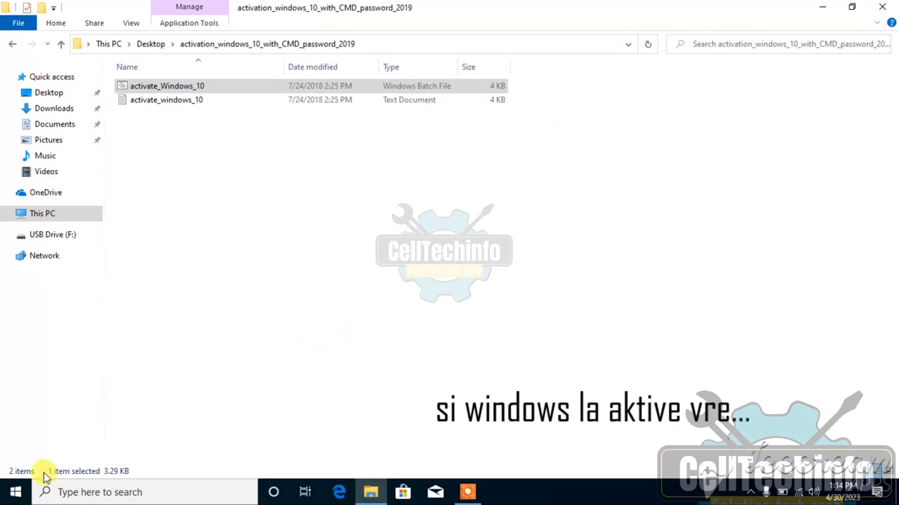
click(17, 489)
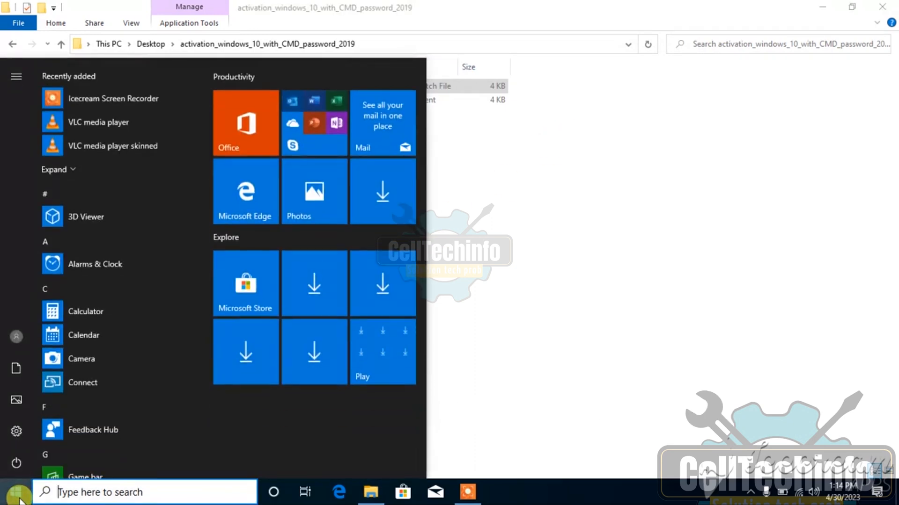
text(see)
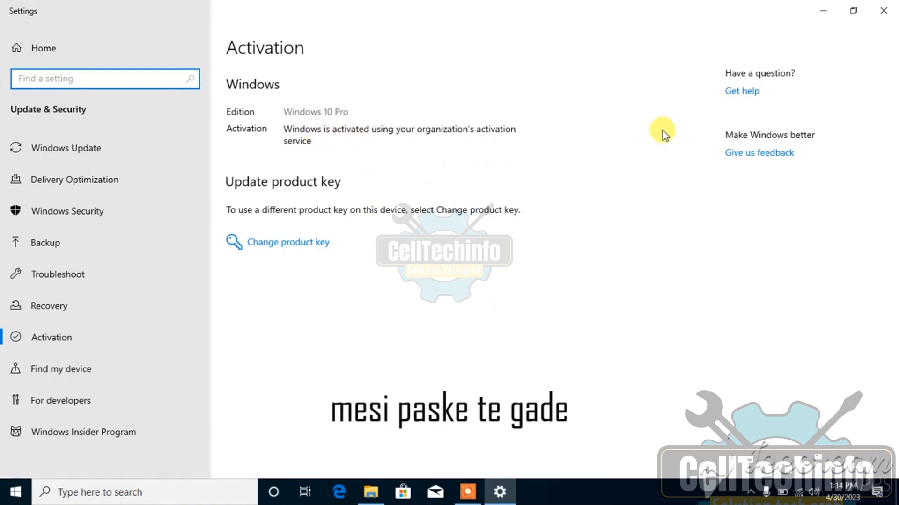
click(371, 491)
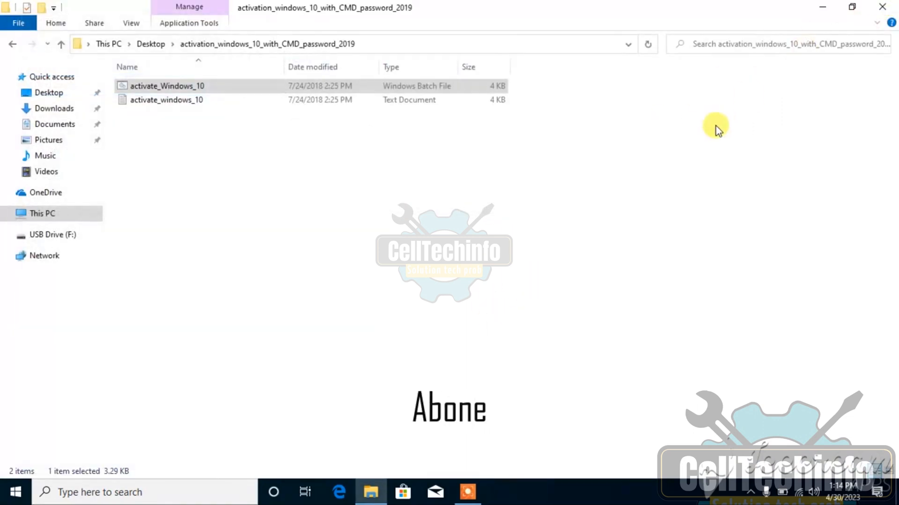